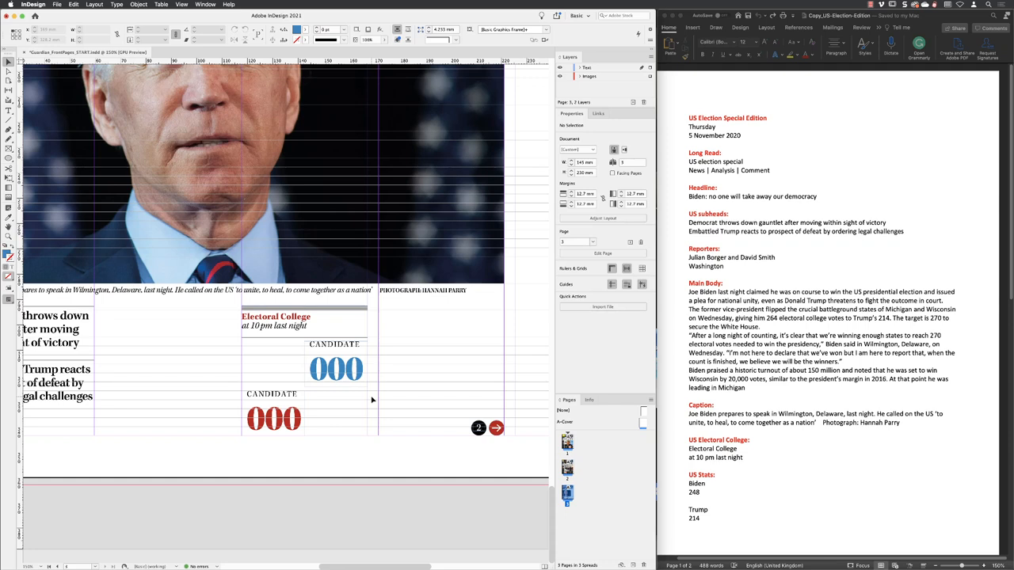
{"action": "mouse_move", "coordinate": [725, 250]}
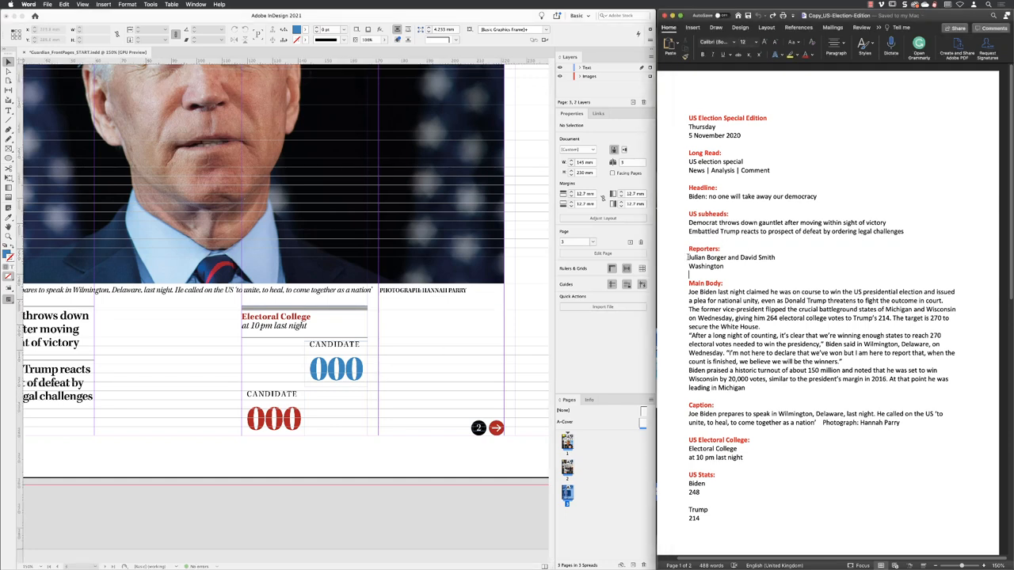
Step: Select the reporter names and main body copy in the Word election story
{"action": "double_click", "coordinate": [731, 256]}
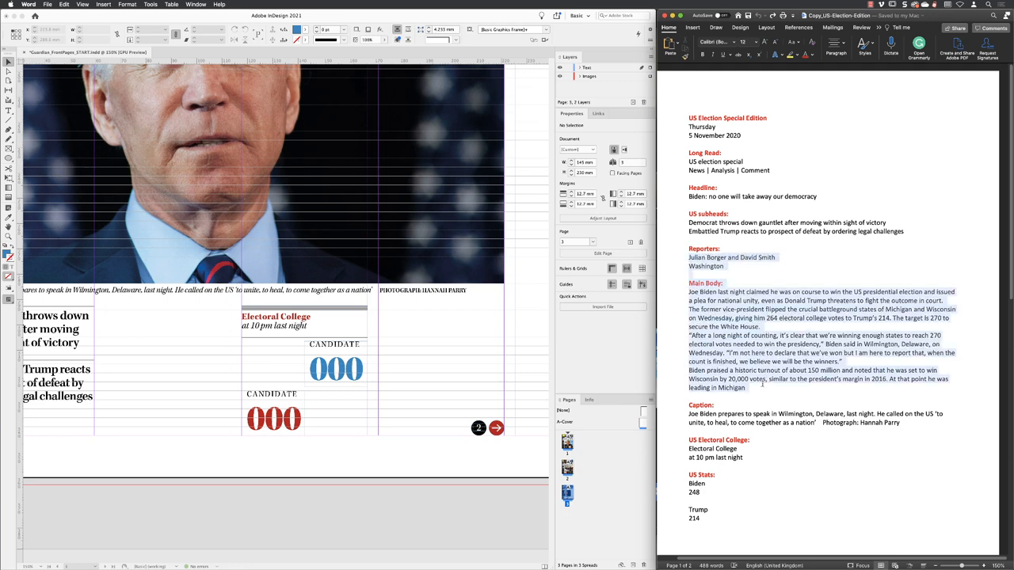
{"action": "mouse_move", "coordinate": [732, 392]}
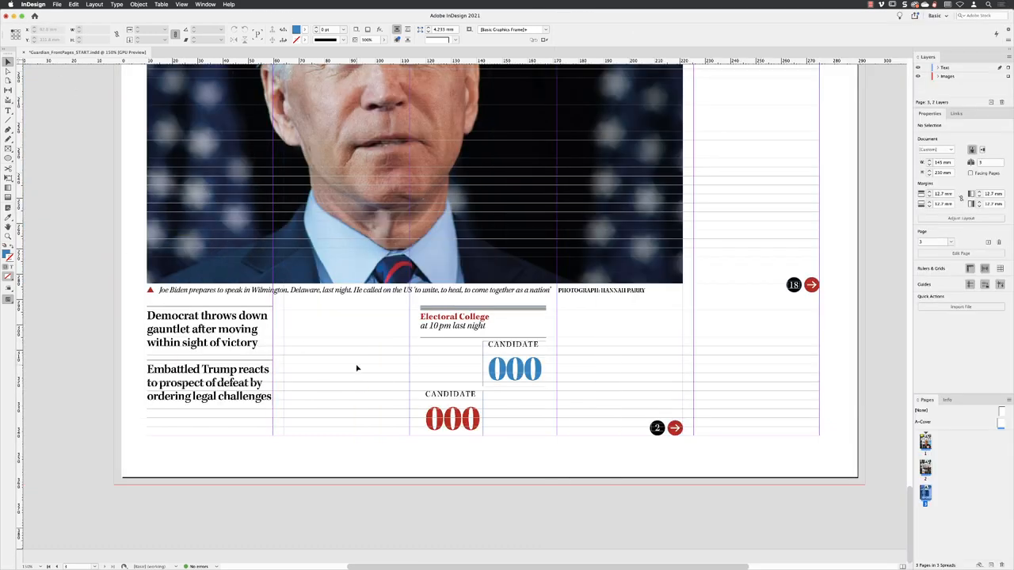
Step: Place the copied story text on the InDesign page below the Biden photo
{"action": "key", "text": "cmd+="}
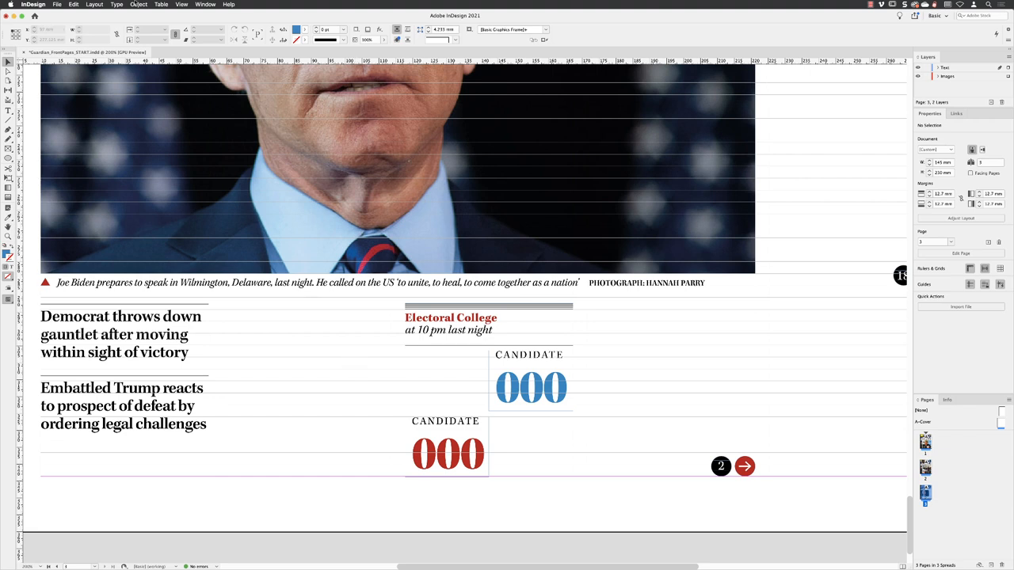
{"action": "left_click", "coordinate": [73, 5]}
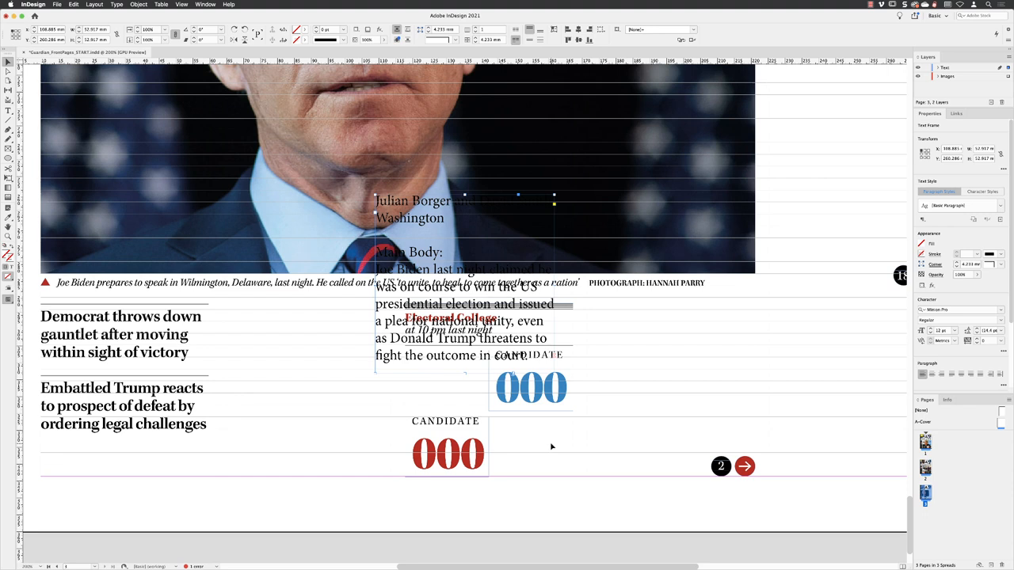
{"action": "mouse_move", "coordinate": [436, 205]}
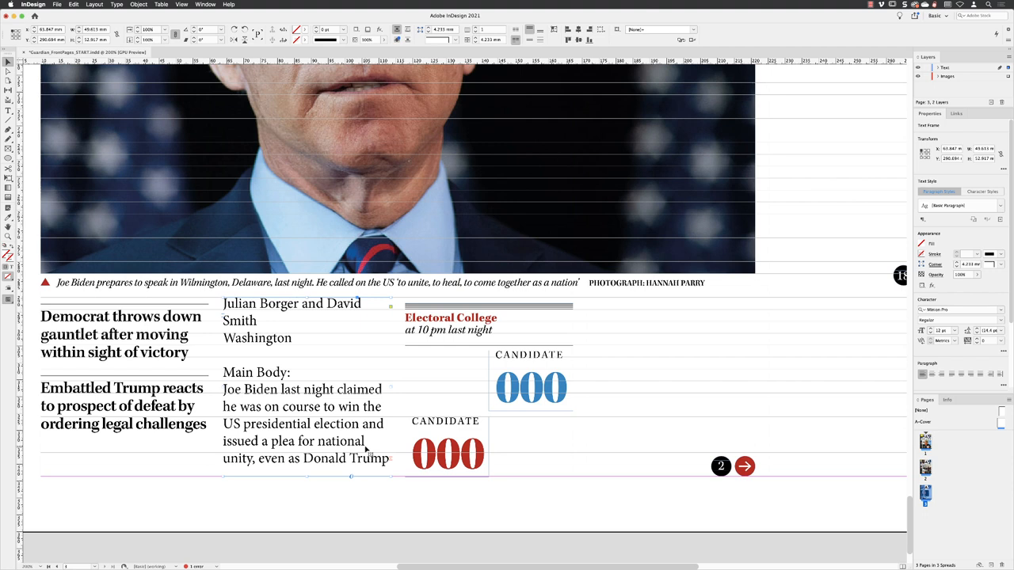
{"action": "mouse_move", "coordinate": [364, 453]}
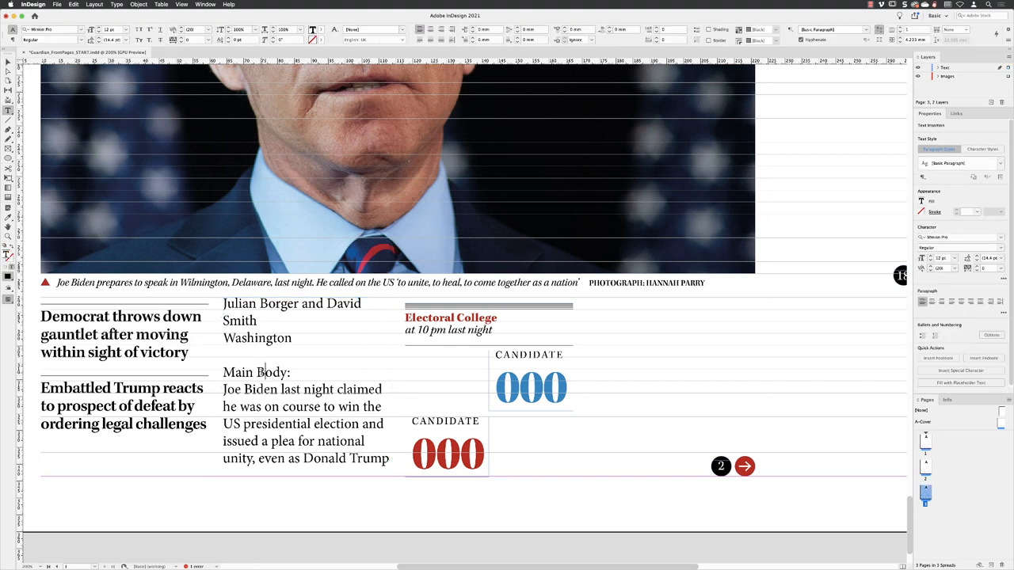
Step: Delete the 'Main Body:' label and select all text in the story frame
{"action": "double_click", "coordinate": [257, 372]}
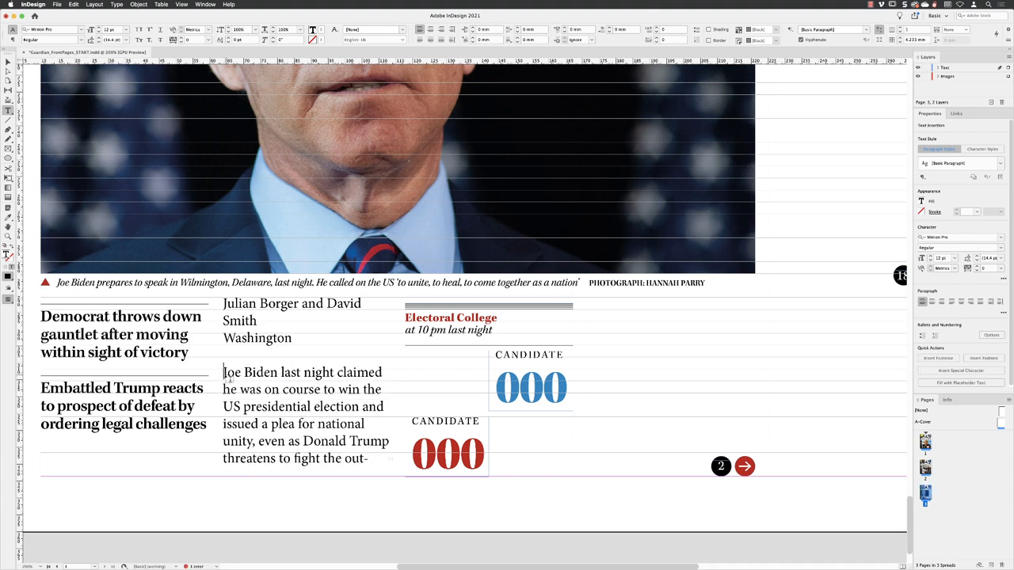
{"action": "left_click", "coordinate": [73, 4]}
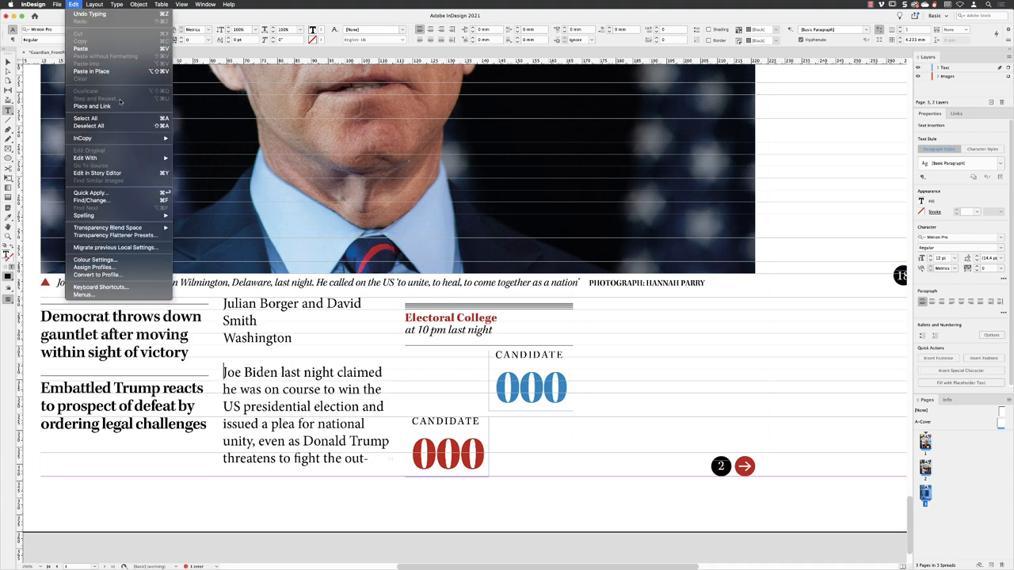
{"action": "mouse_move", "coordinate": [86, 117]}
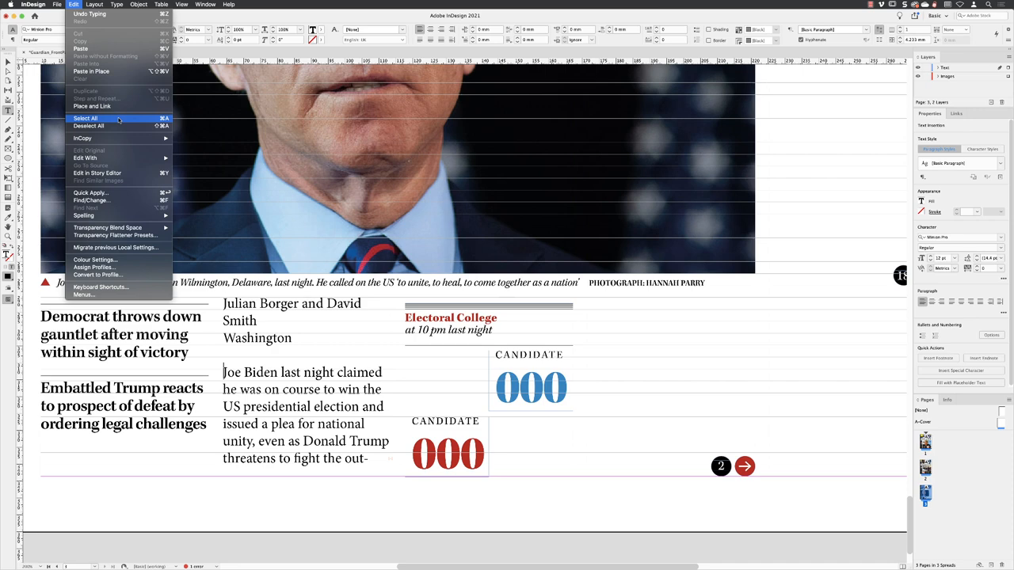
{"action": "left_click", "coordinate": [85, 117]}
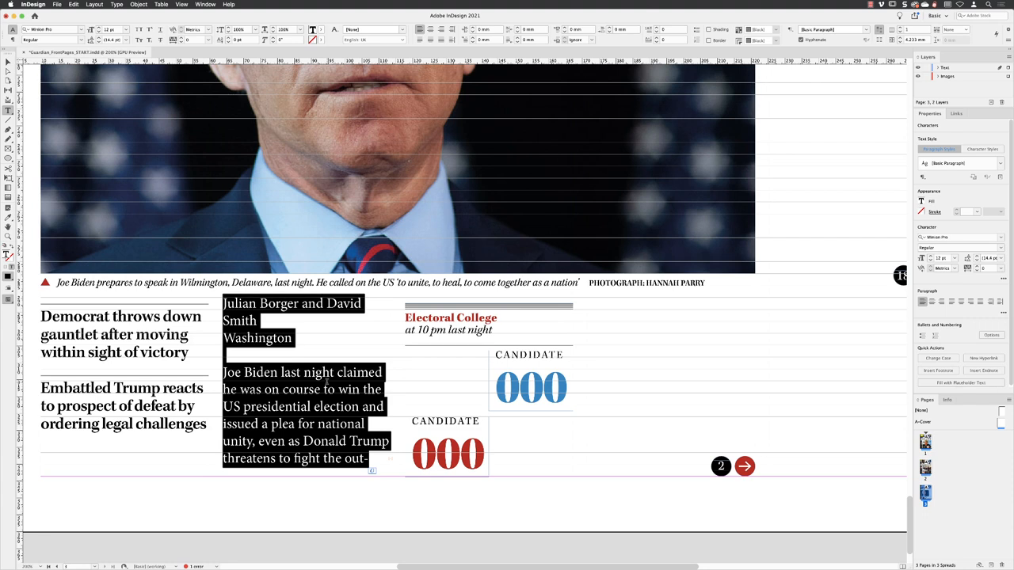
{"action": "mouse_move", "coordinate": [817, 274]}
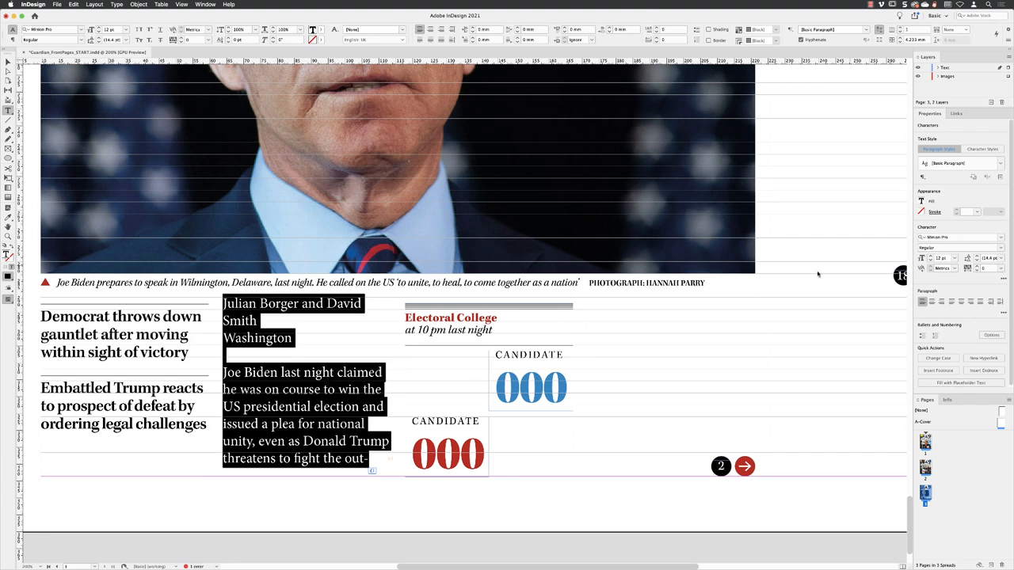
Step: Apply the body paragraph style, the red bold byline style, and italics to Washington
{"action": "left_click", "coordinate": [1001, 163]}
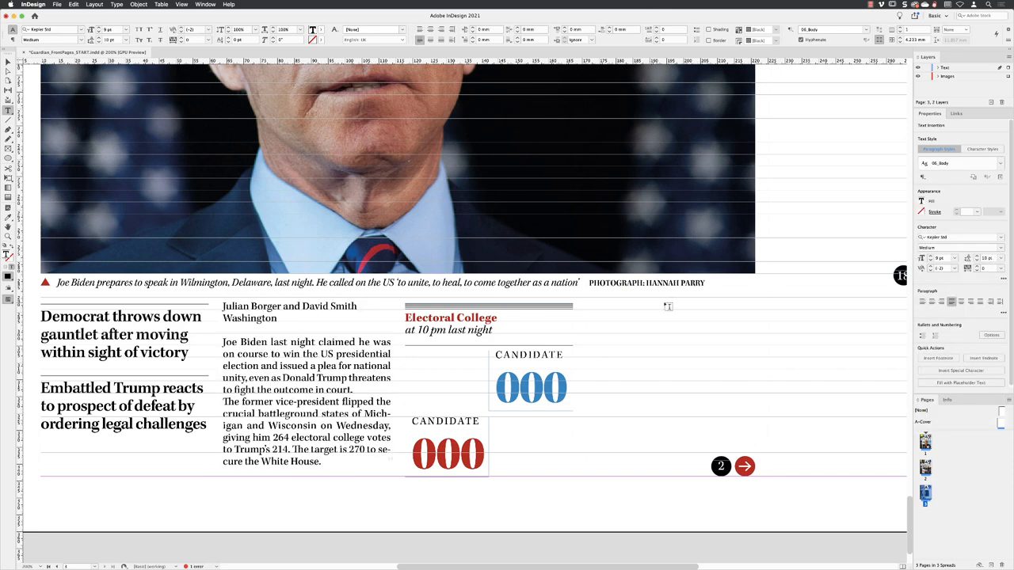
{"action": "left_click", "coordinate": [1001, 163]}
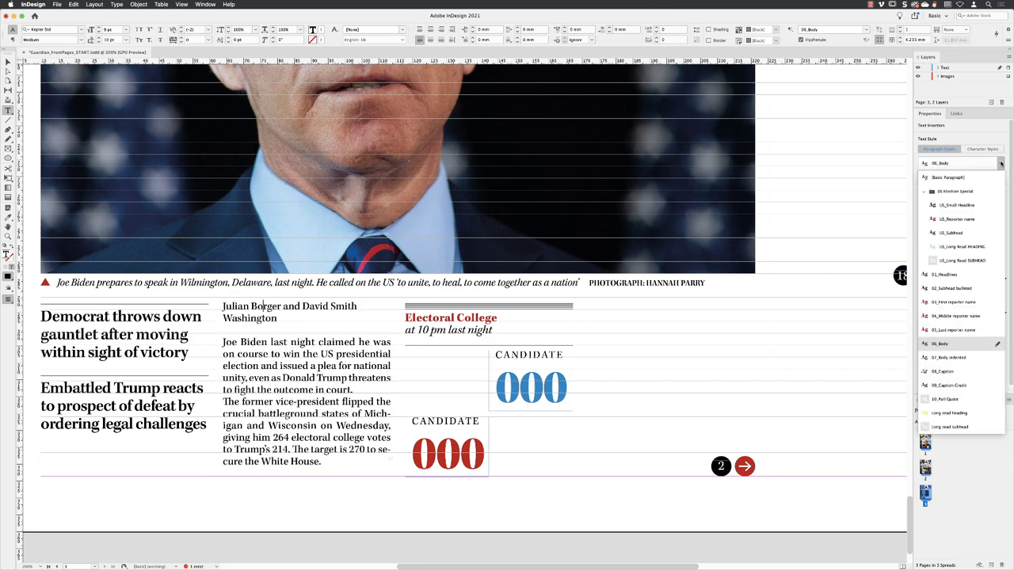
{"action": "left_click", "coordinate": [958, 219]}
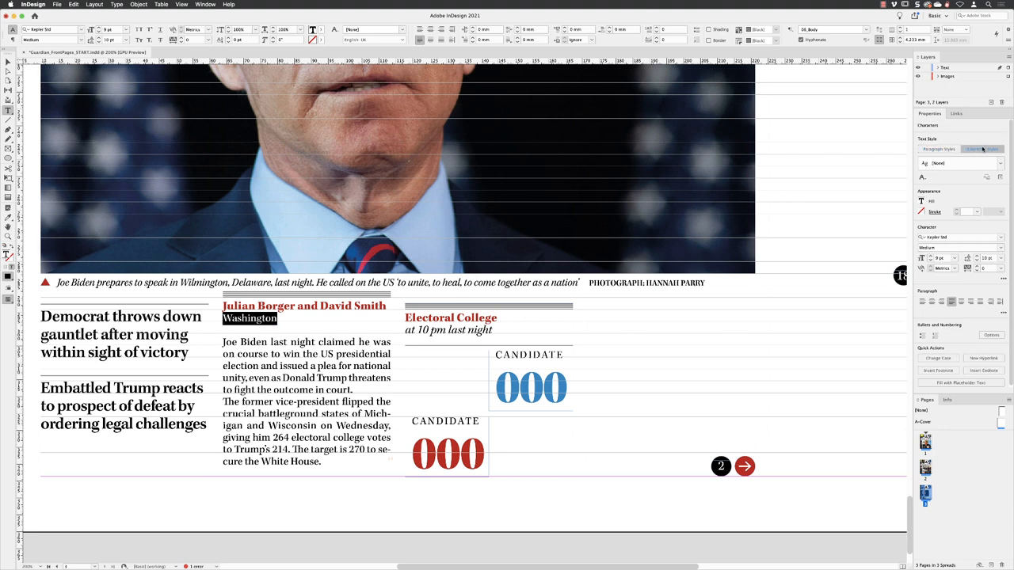
{"action": "left_click", "coordinate": [999, 164]}
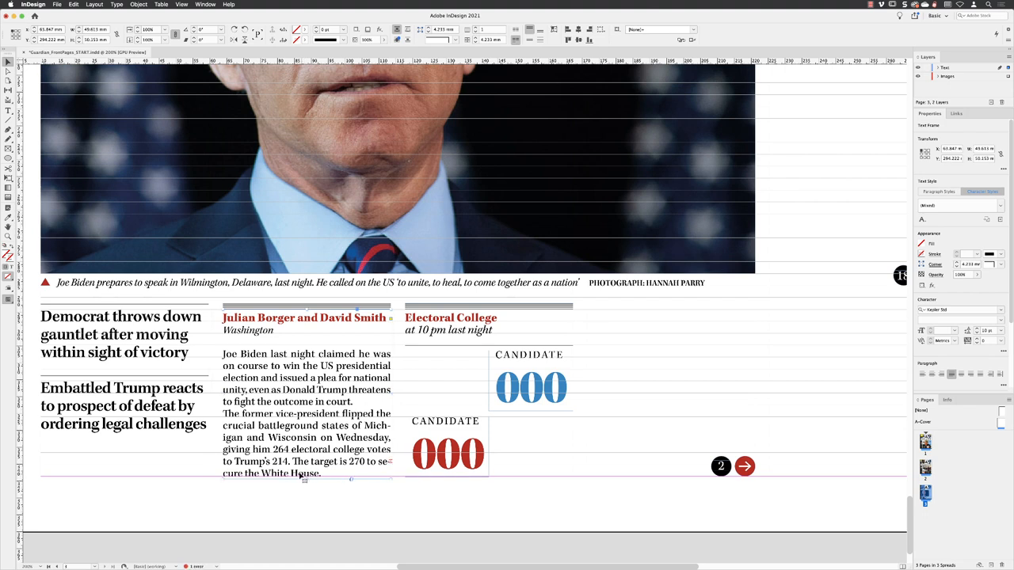
{"action": "mouse_move", "coordinate": [346, 479]}
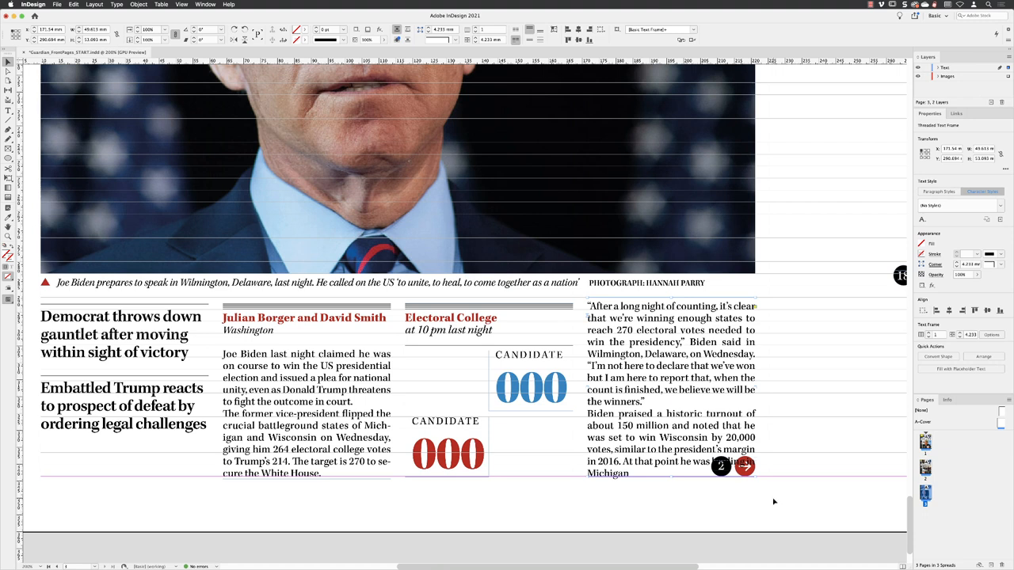
{"action": "mouse_move", "coordinate": [535, 279]}
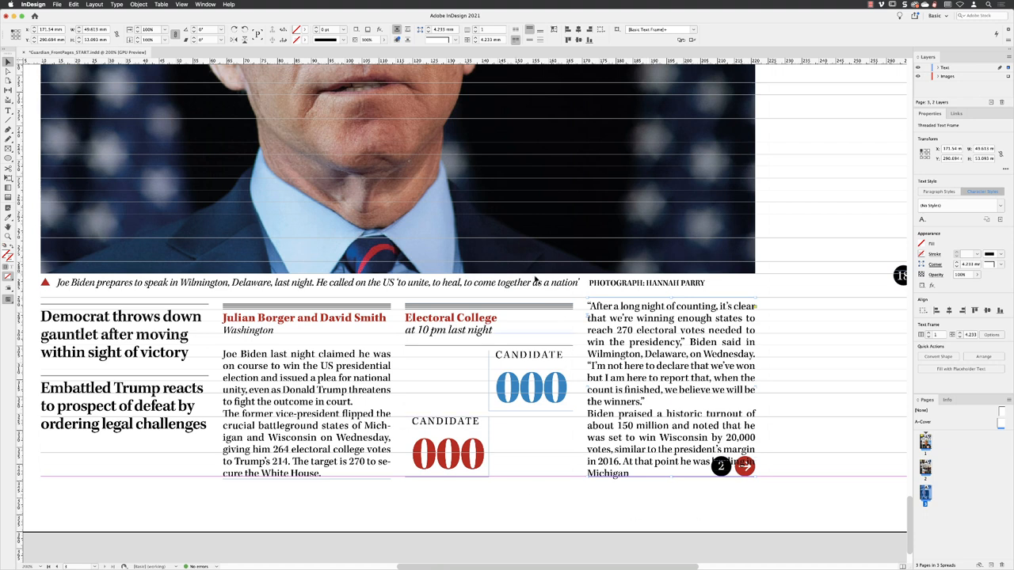
{"action": "mouse_move", "coordinate": [673, 475]}
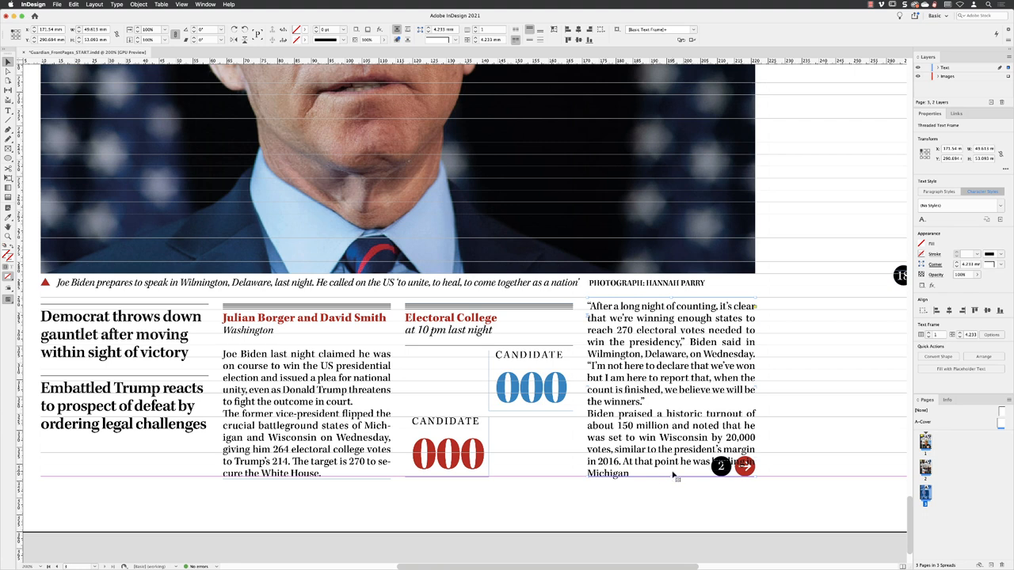
{"action": "mouse_move", "coordinate": [605, 396]}
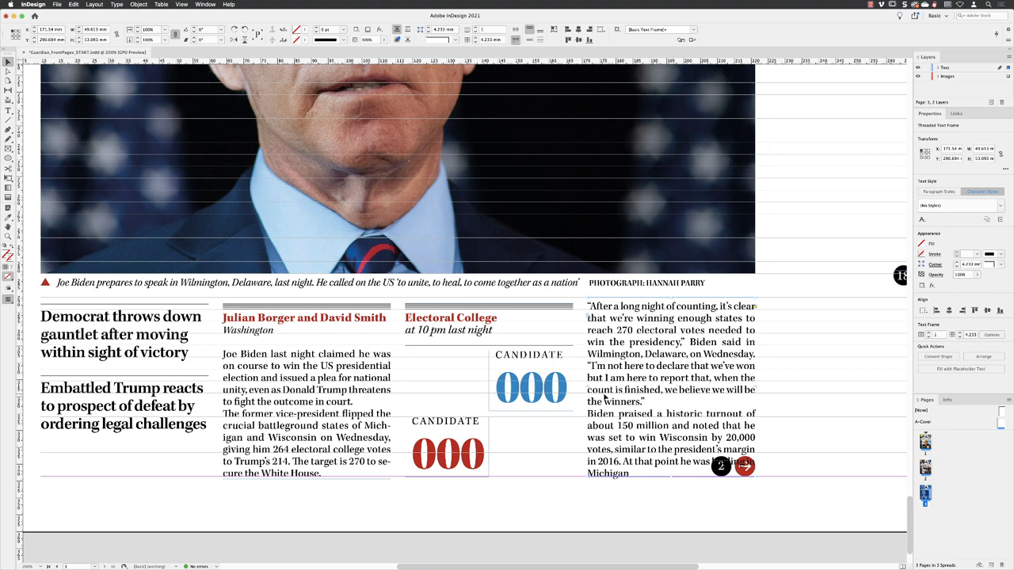
{"action": "mouse_move", "coordinate": [324, 395]}
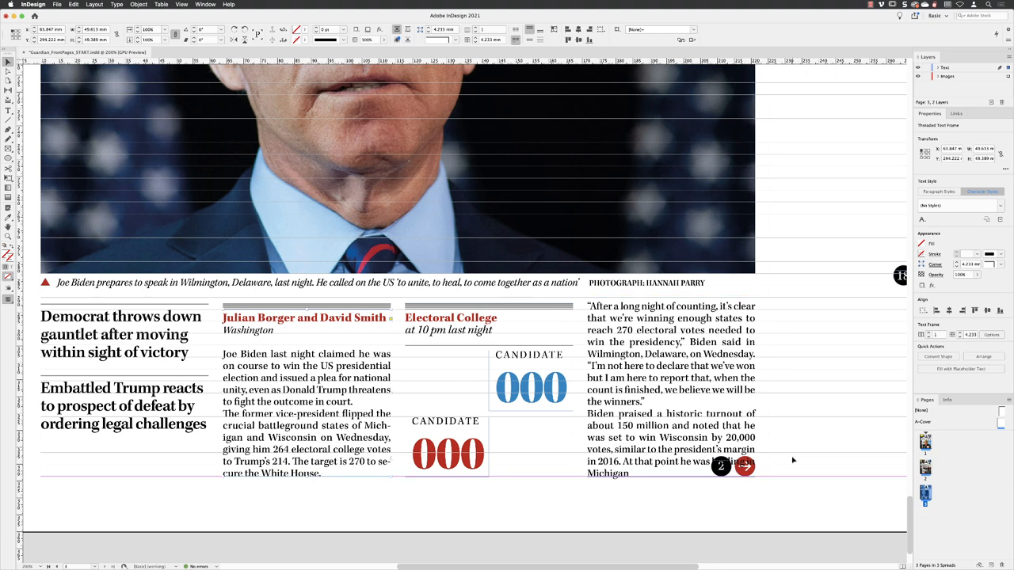
{"action": "mouse_move", "coordinate": [830, 430]}
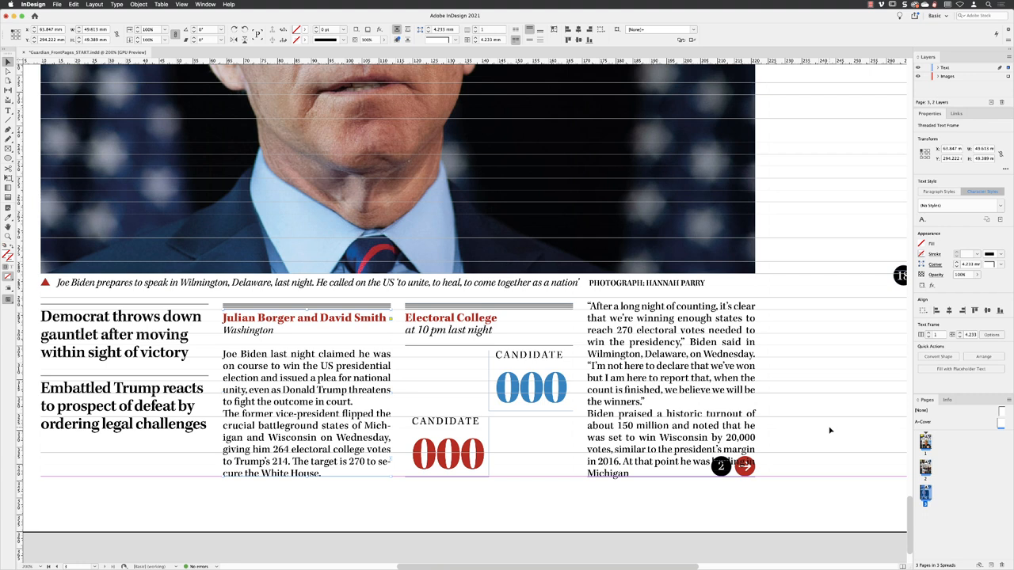